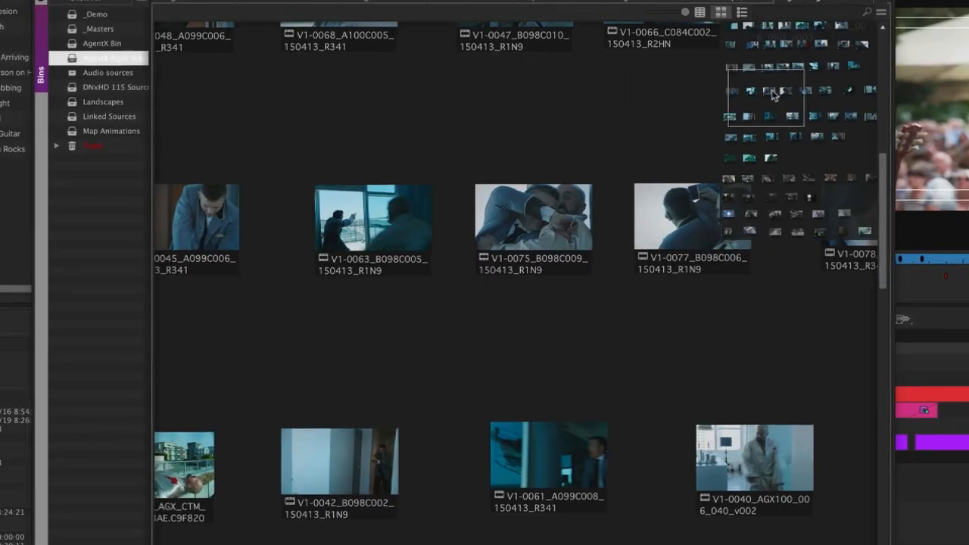
# Apply a 24-frame Dissolve at the end of IMG_1395 on track V4.
pyautogui.scroll(-3)
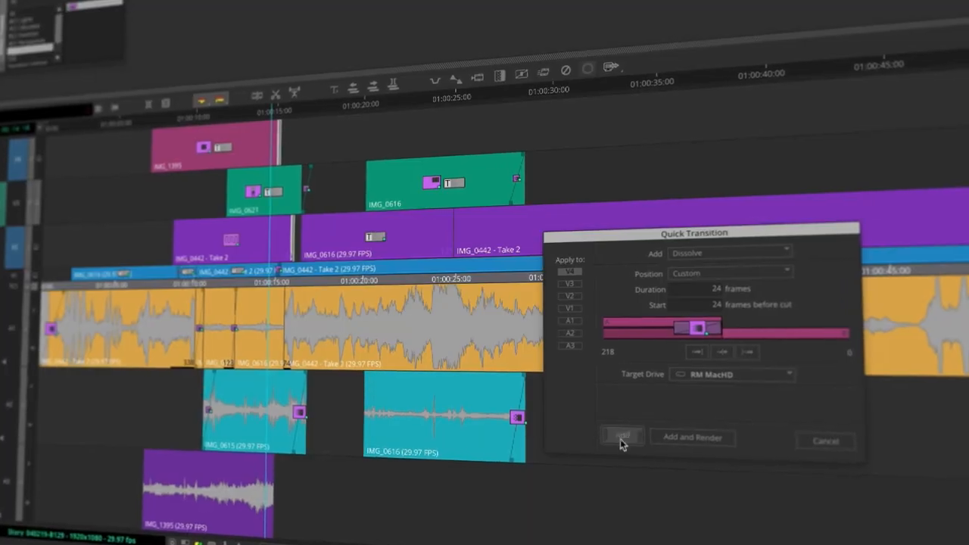
pyautogui.click(621, 437)
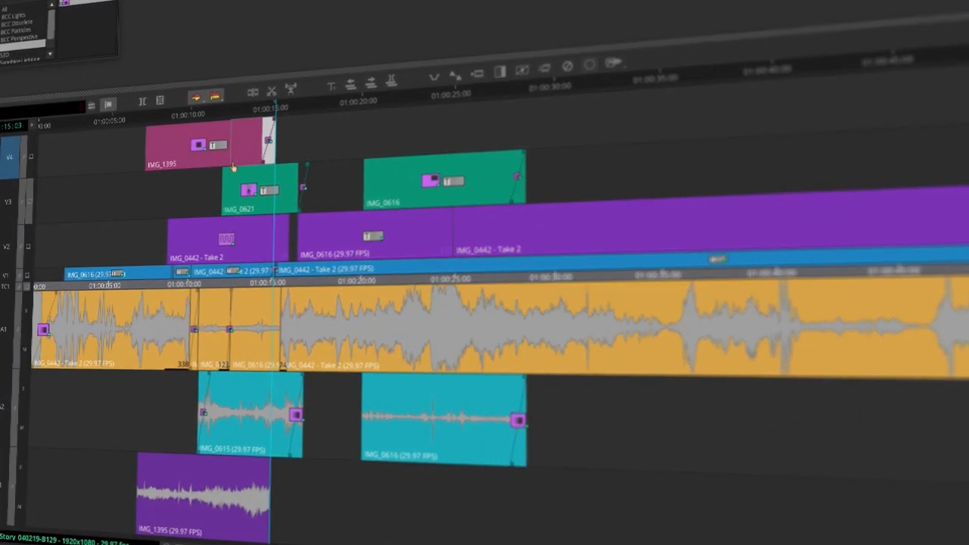